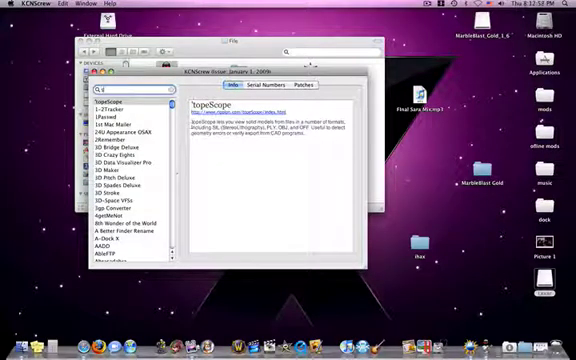
Step: Search 'screenium' in KCNScrew and view its serial numbers and description
{"action": "type", "text": "screenium"}
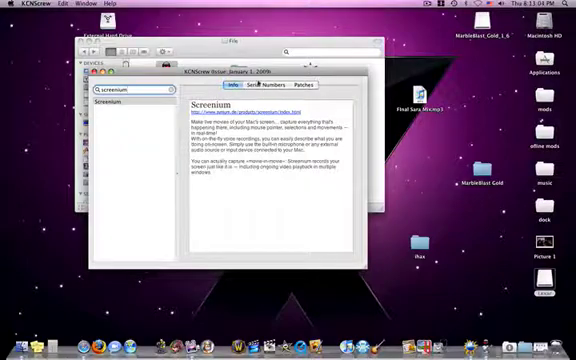
{"action": "left_click", "coordinate": [262, 85]}
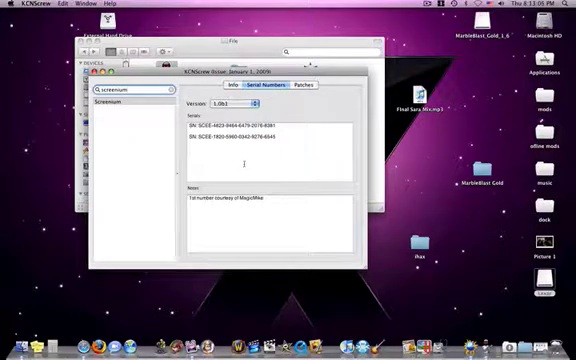
{"action": "left_click", "coordinate": [224, 86]}
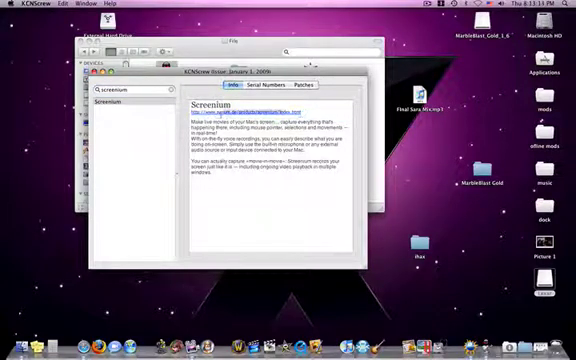
{"action": "left_click", "coordinate": [268, 92]}
{"action": "type", "text": "Marble"}
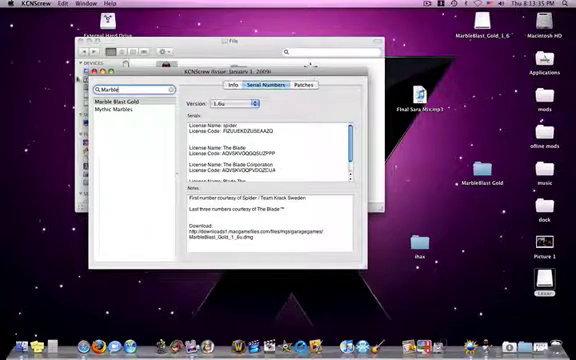
Step: Select the Marble Blast Gold entry to show its license names and codes
{"action": "left_click", "coordinate": [130, 103]}
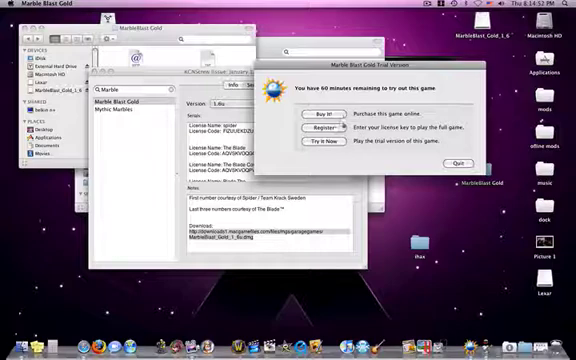
Step: Choose Register in the Marble Blast Gold trial prompt and bring its form forward
{"action": "left_click", "coordinate": [323, 131]}
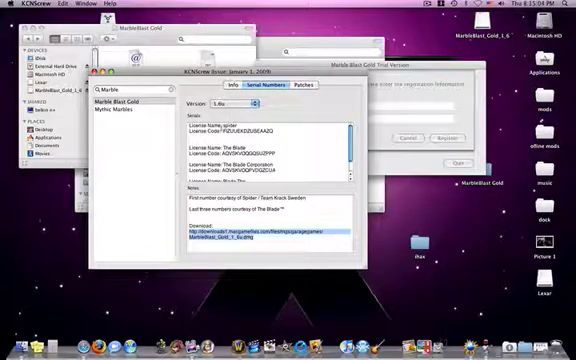
{"action": "left_click", "coordinate": [456, 139]}
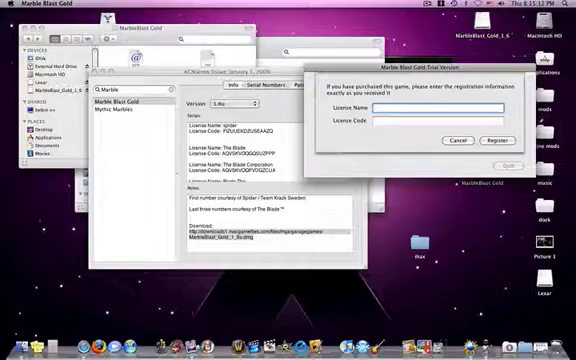
Step: Enter the KCNScrew license name and code, register, and dismiss the success alert
{"action": "type", "text": "sd"}
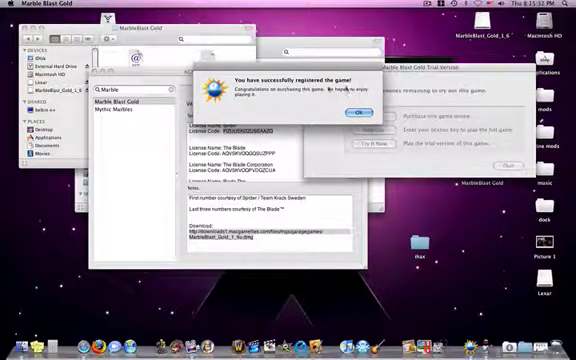
{"action": "left_click", "coordinate": [353, 109]}
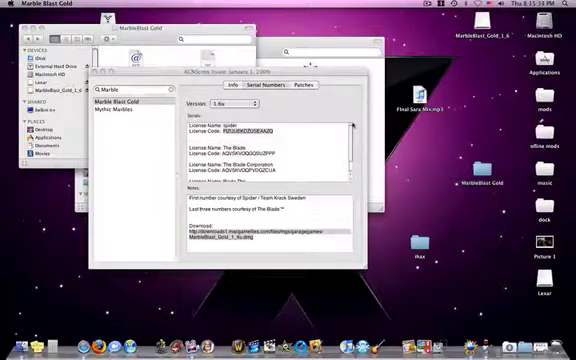